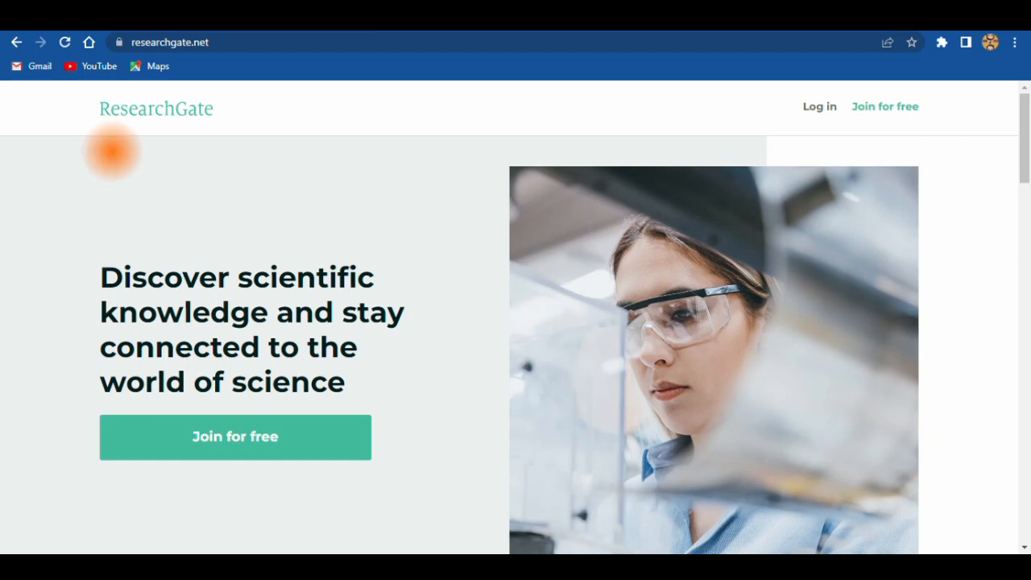
pyautogui.moveTo(886, 149)
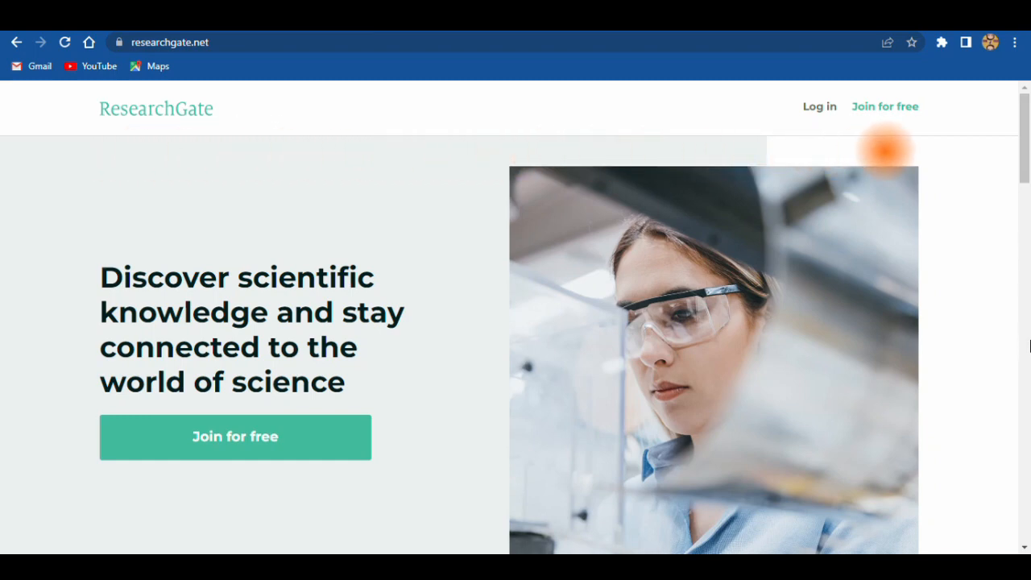
# Join for free, answer that your work is not scientific, and start browsing
pyautogui.click(885, 106)
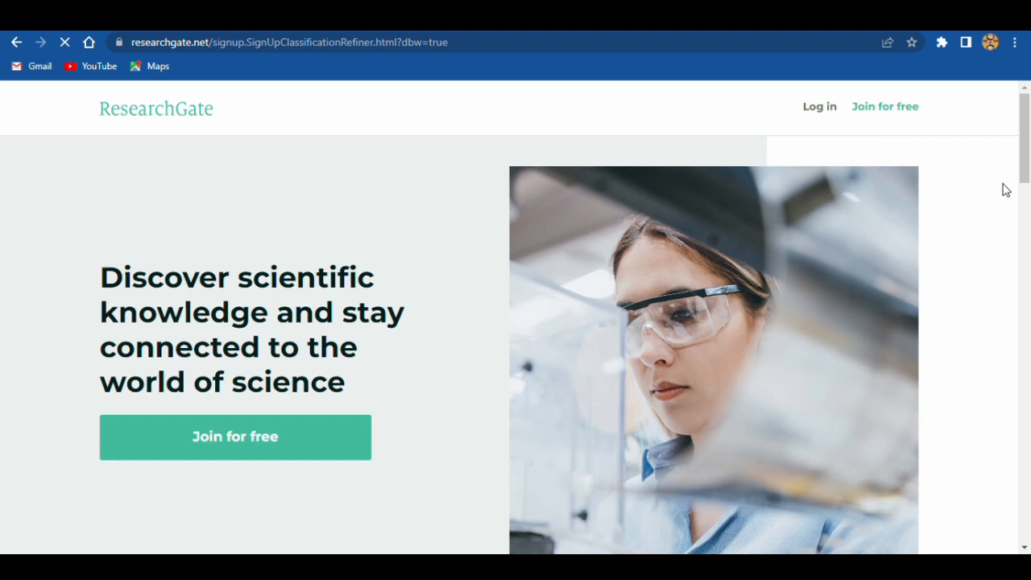
pyautogui.click(235, 437)
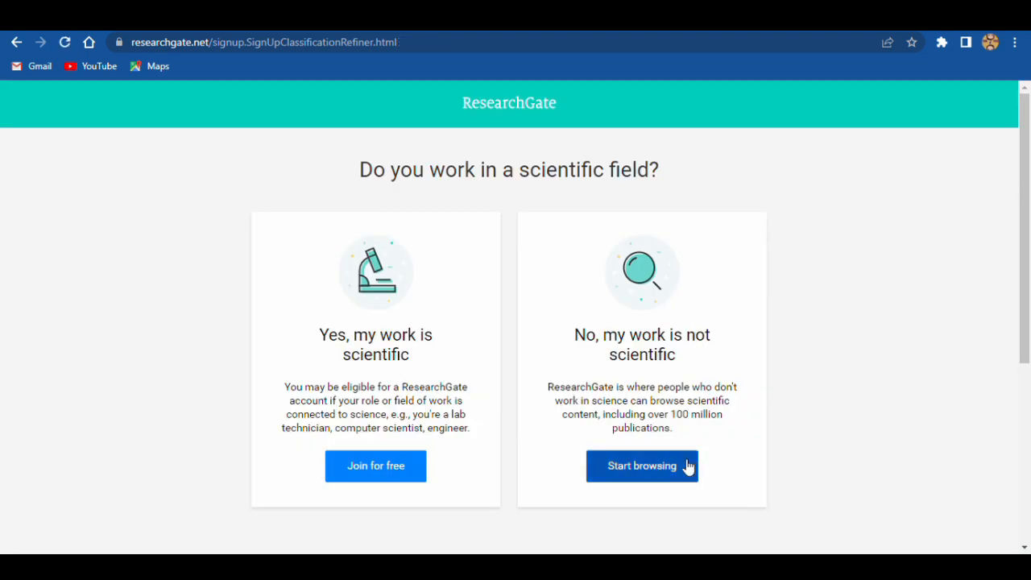
pyautogui.click(642, 465)
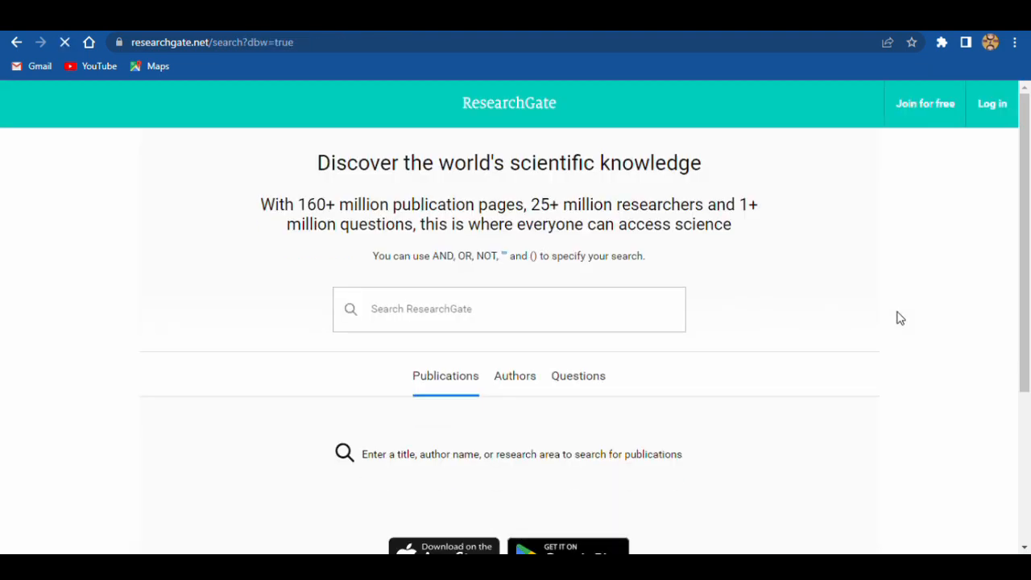
# Search ResearchGate for 'tik tok brain'
pyautogui.click(508, 309)
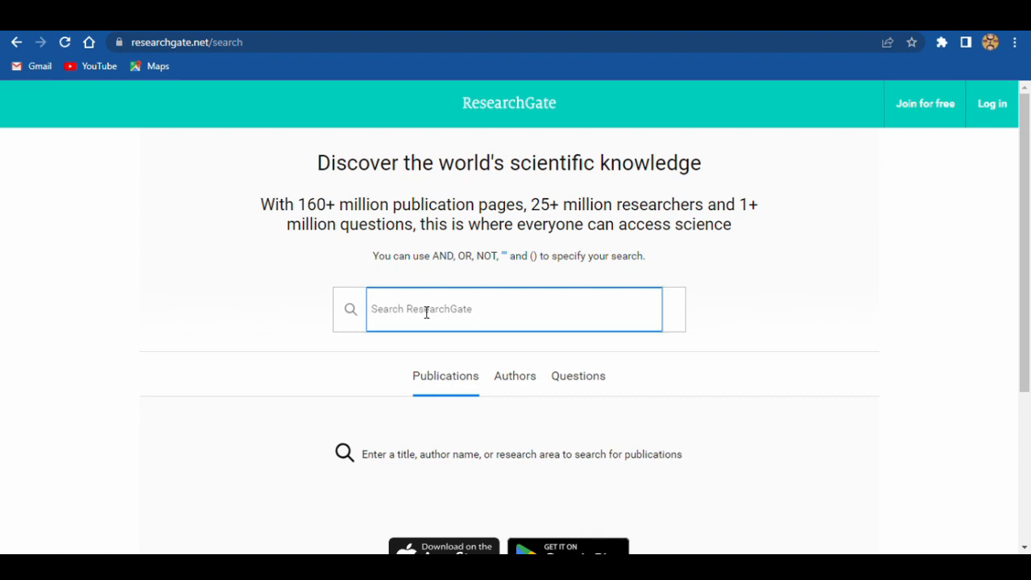
pyautogui.write('tik tok br')
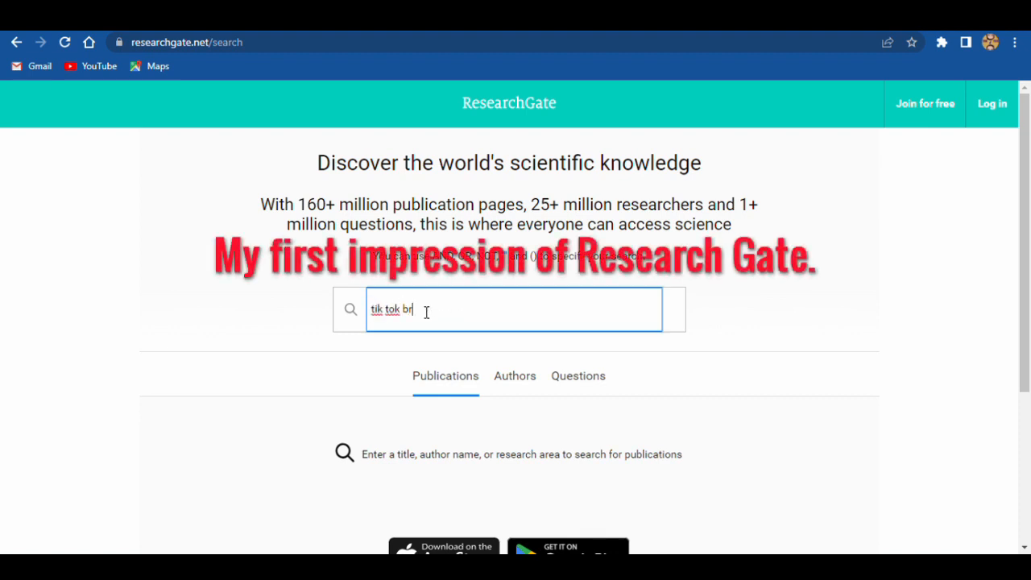
pyautogui.write('ain')
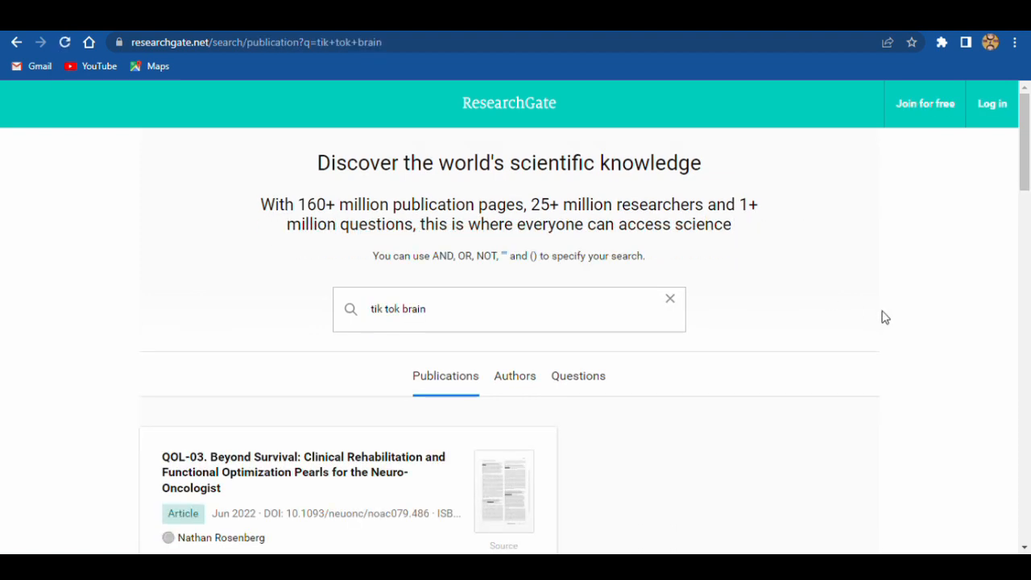
# Scroll down through the matching publication results
pyautogui.scroll(-3)
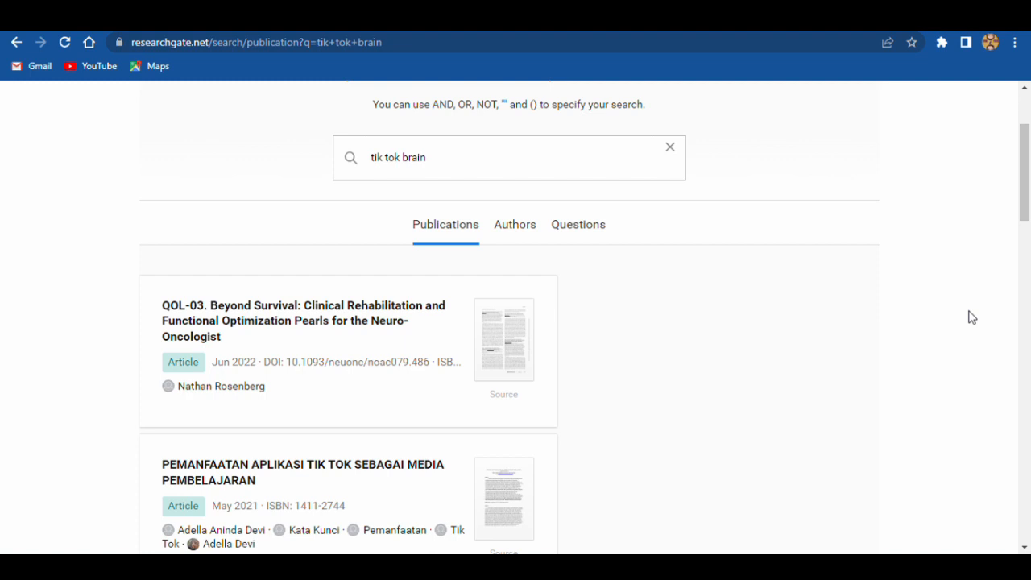
pyautogui.scroll(-3)
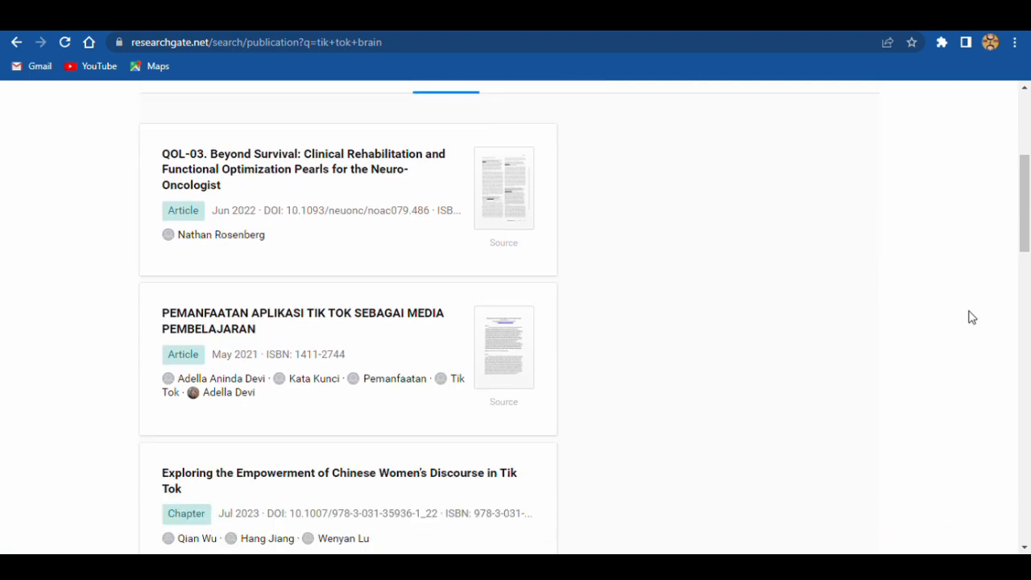
pyautogui.scroll(-3)
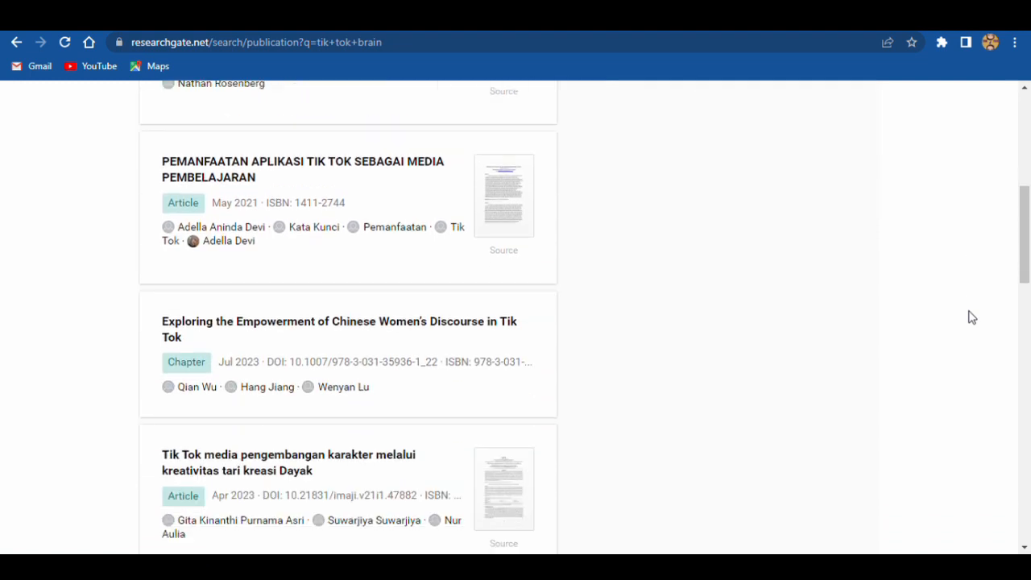
pyautogui.scroll(-3)
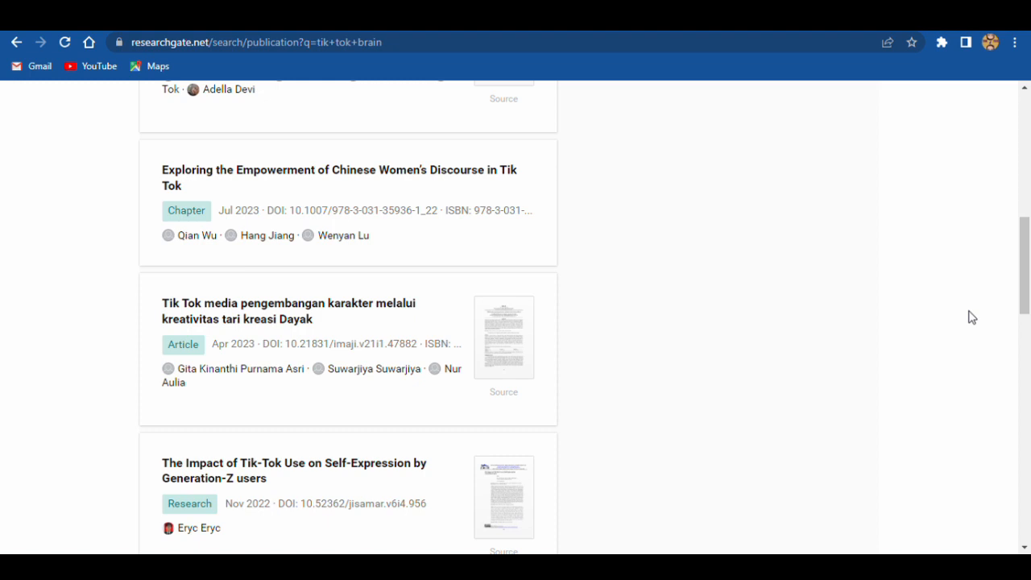
pyautogui.scroll(-3)
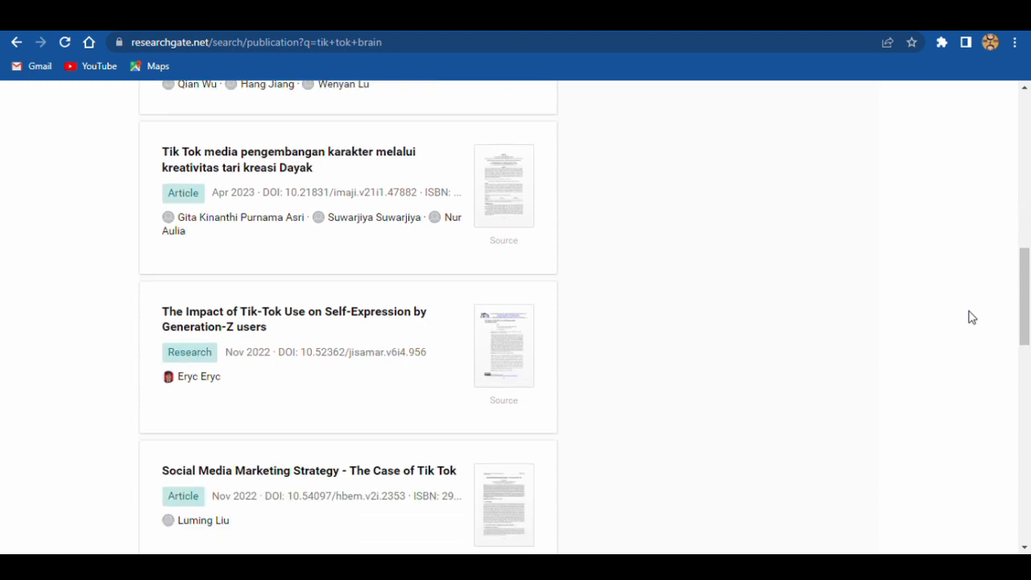
pyautogui.scroll(-3)
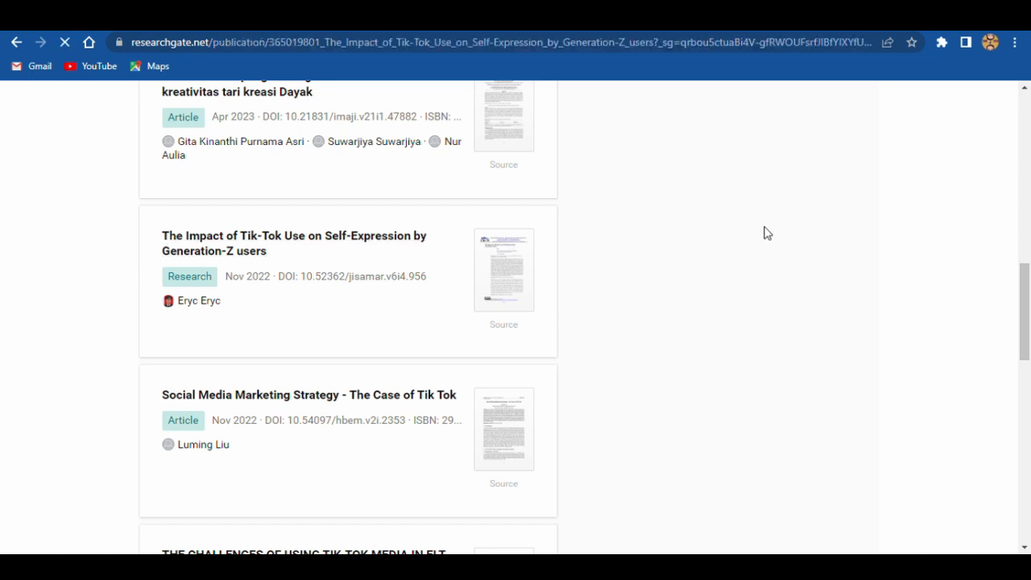
pyautogui.click(295, 243)
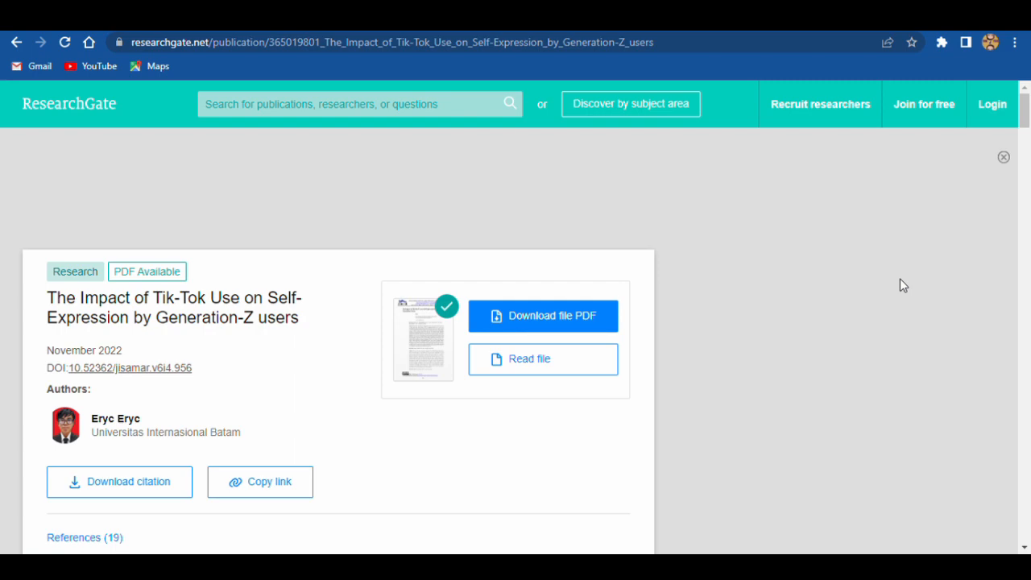
pyautogui.scroll(-3)
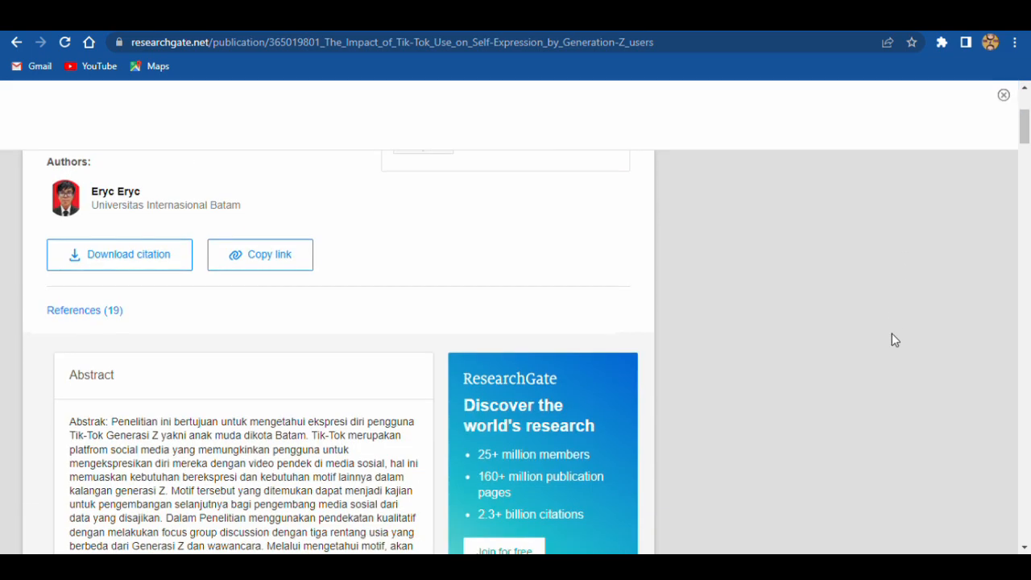
pyautogui.scroll(-3)
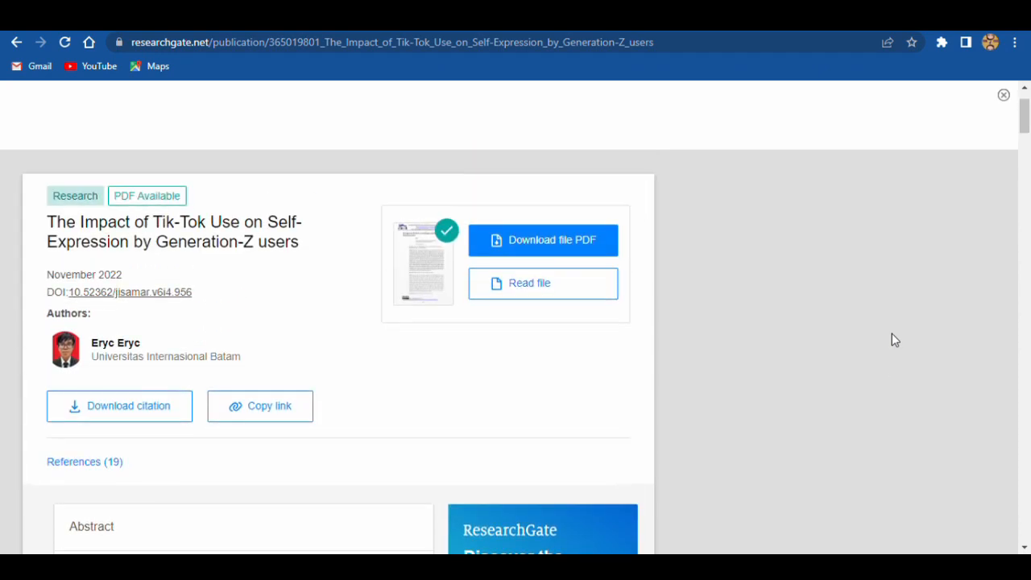
pyautogui.moveTo(573, 329)
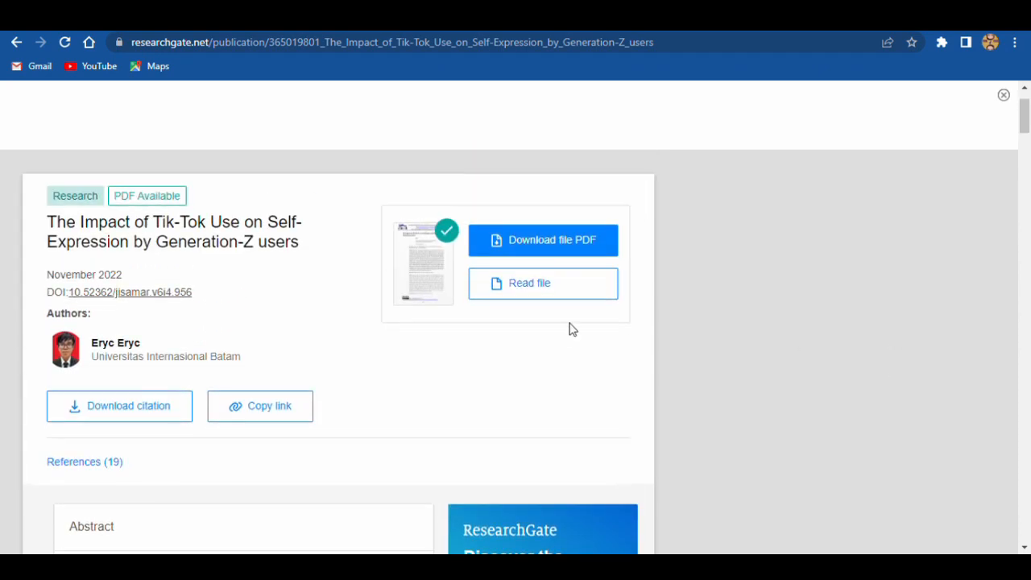
pyautogui.scroll(-3)
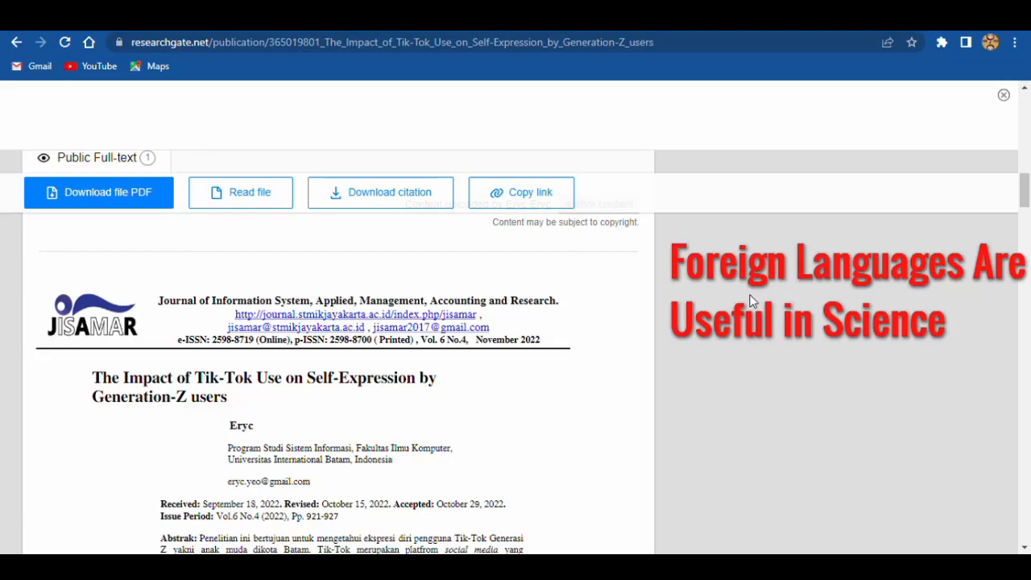
pyautogui.scroll(-3)
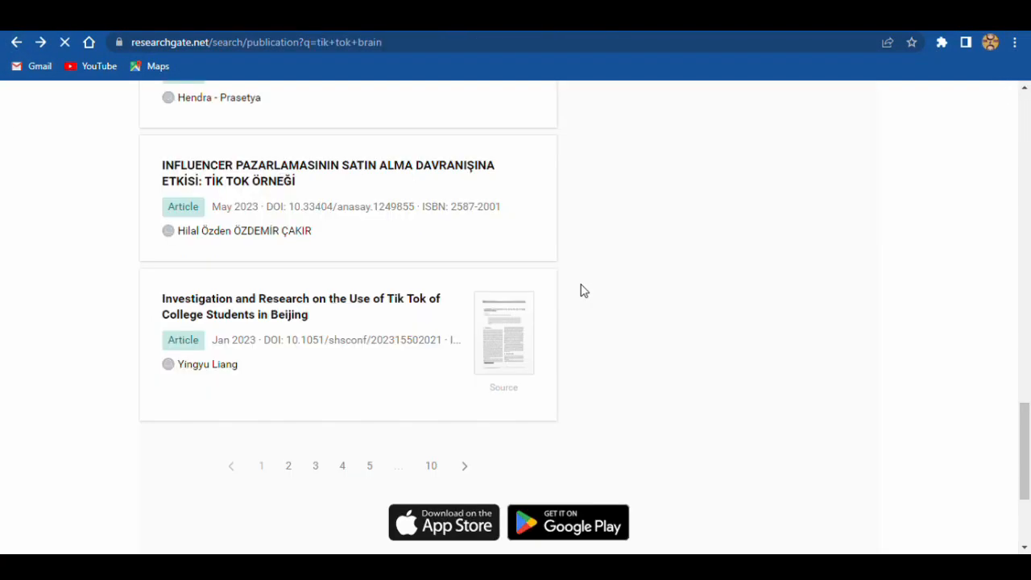
# Open the Tik Tok Beijing college students paper and scroll through its full text
pyautogui.click(301, 307)
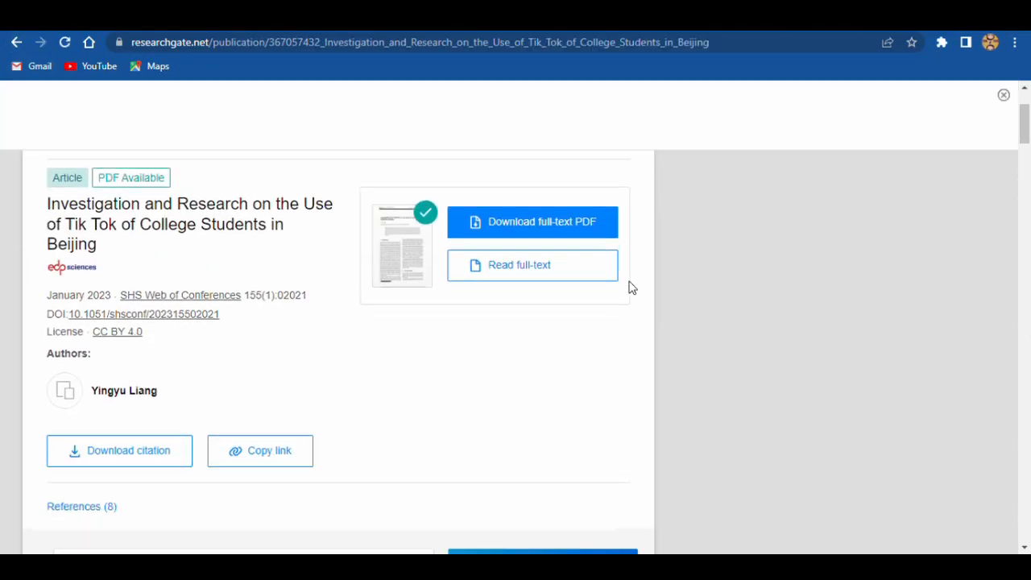
pyautogui.scroll(-3)
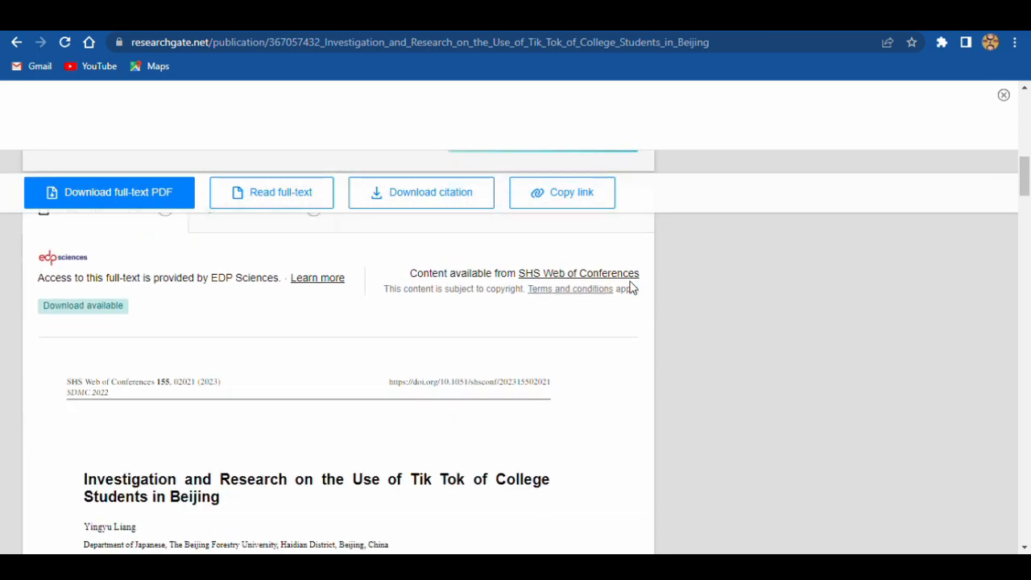
pyautogui.scroll(-3)
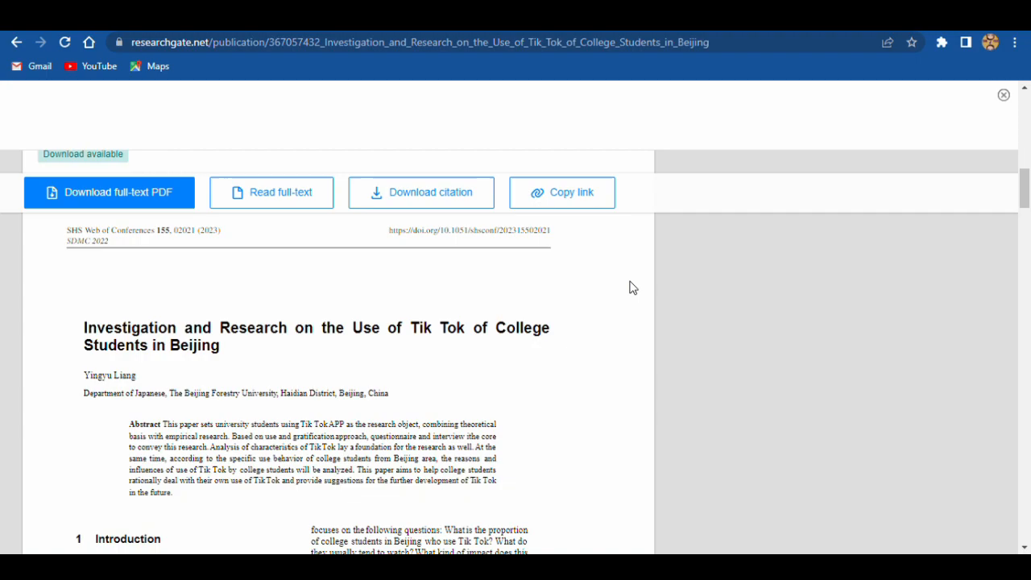
pyautogui.scroll(-3)
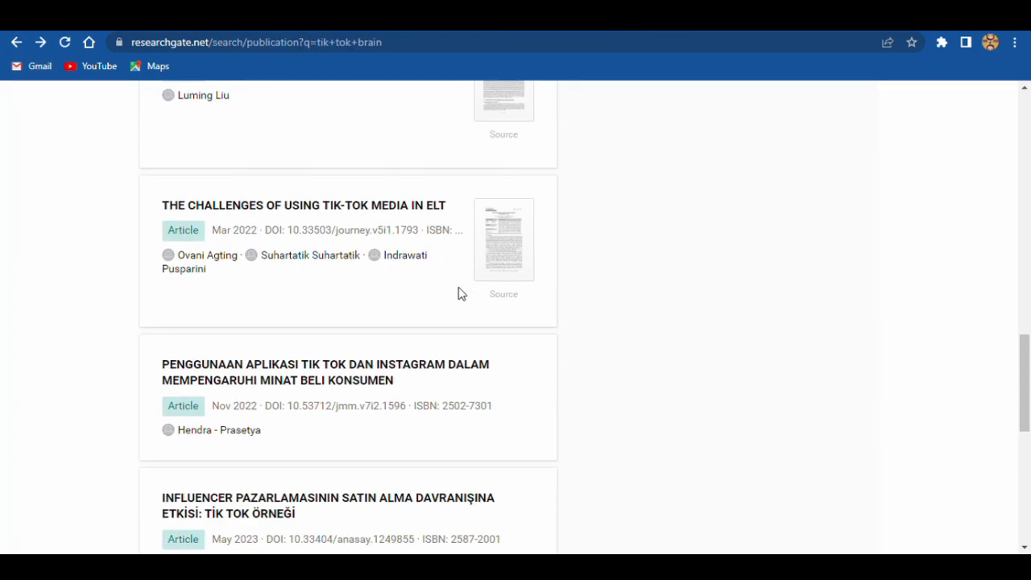
# Switch to the Authors tab and browse researchers from Tsinghua, Hong Kong, and Stanford
pyautogui.scroll(3)
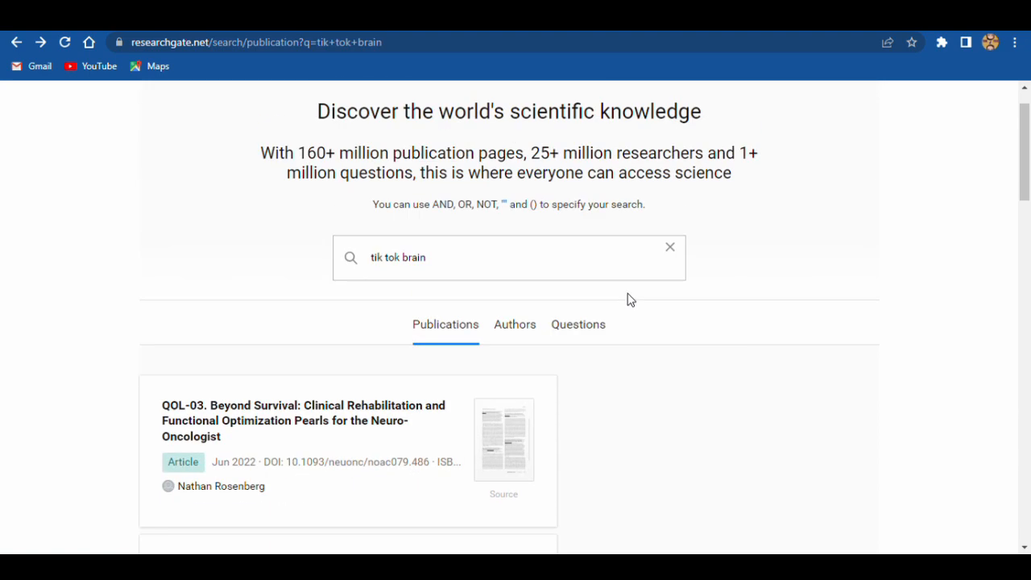
pyautogui.moveTo(515, 329)
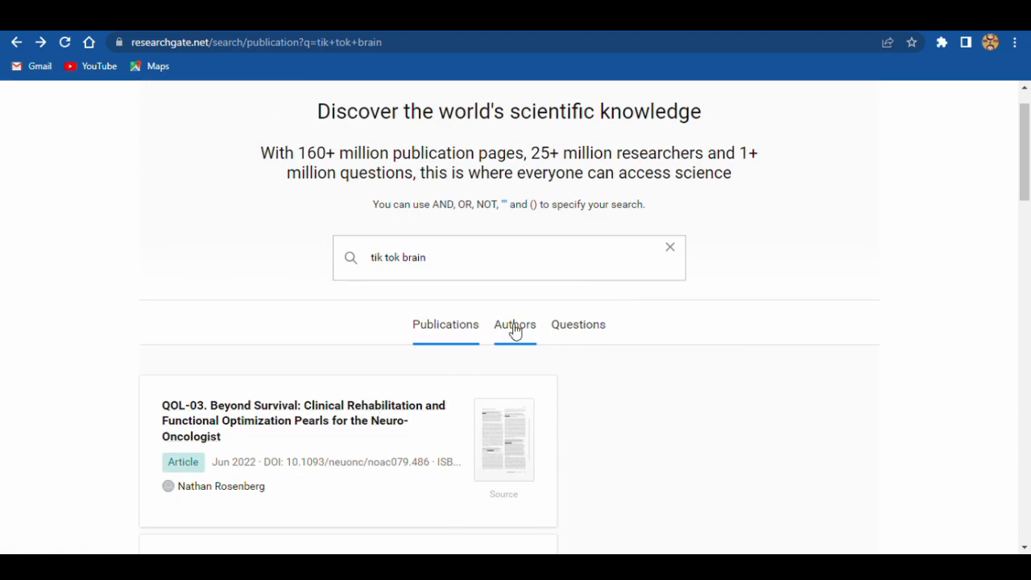
pyautogui.click(514, 325)
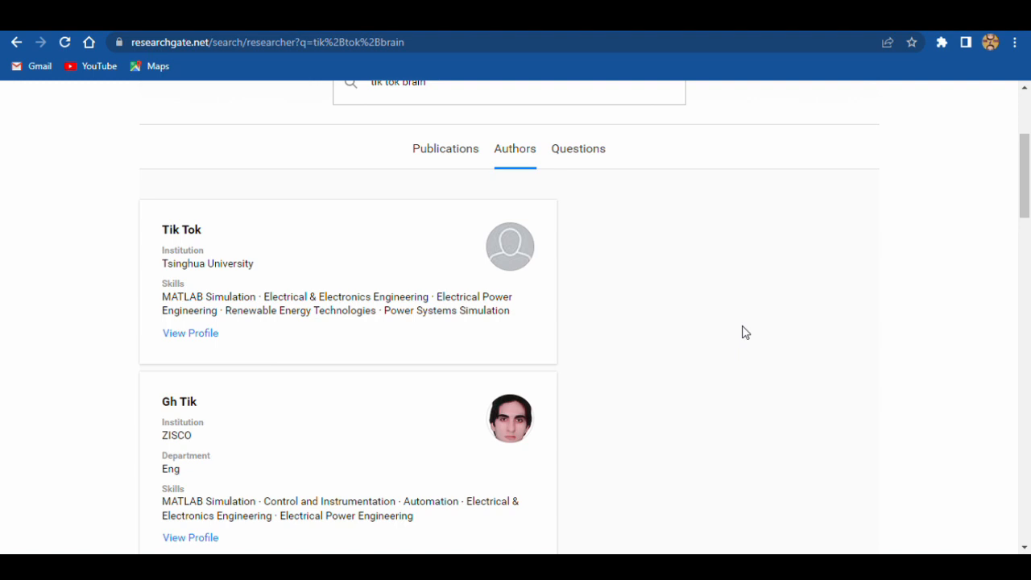
pyautogui.scroll(-3)
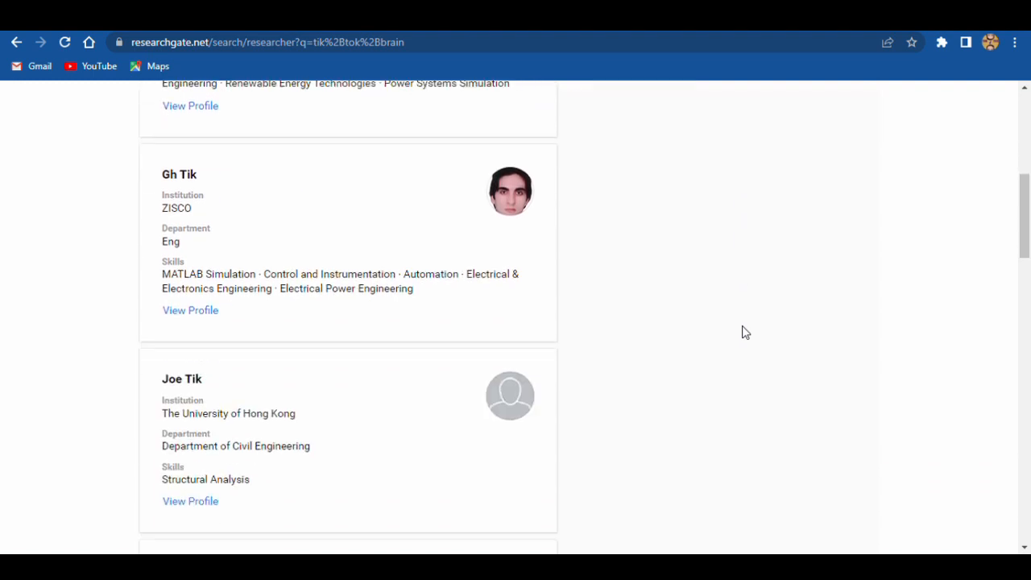
pyautogui.scroll(-3)
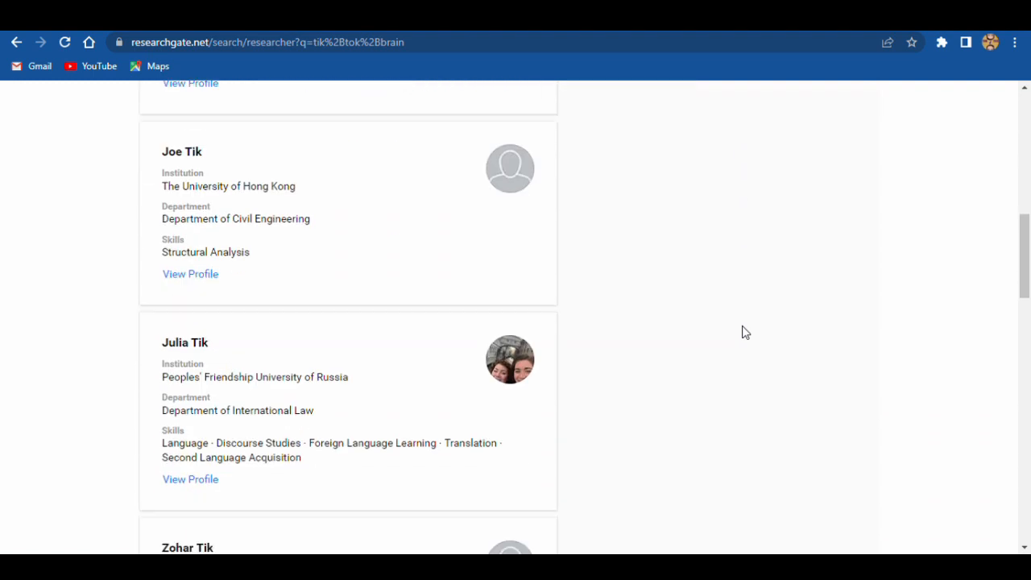
pyautogui.scroll(-3)
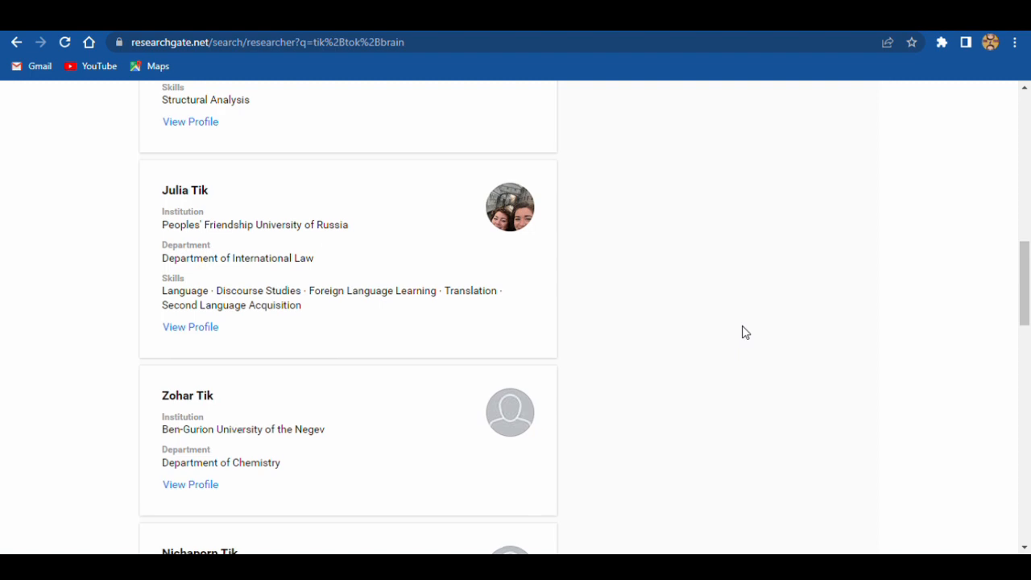
pyautogui.scroll(-3)
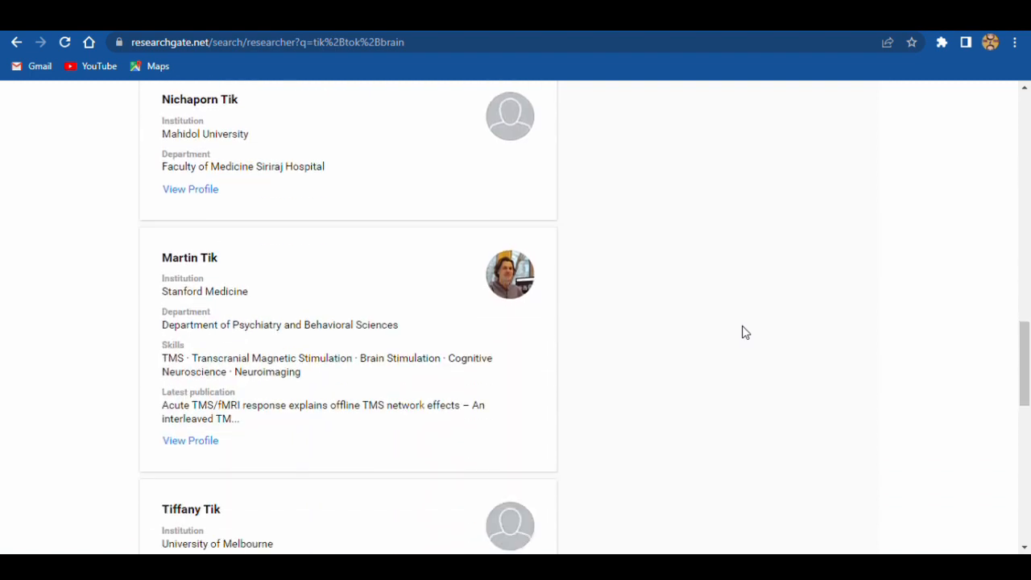
pyautogui.scroll(-3)
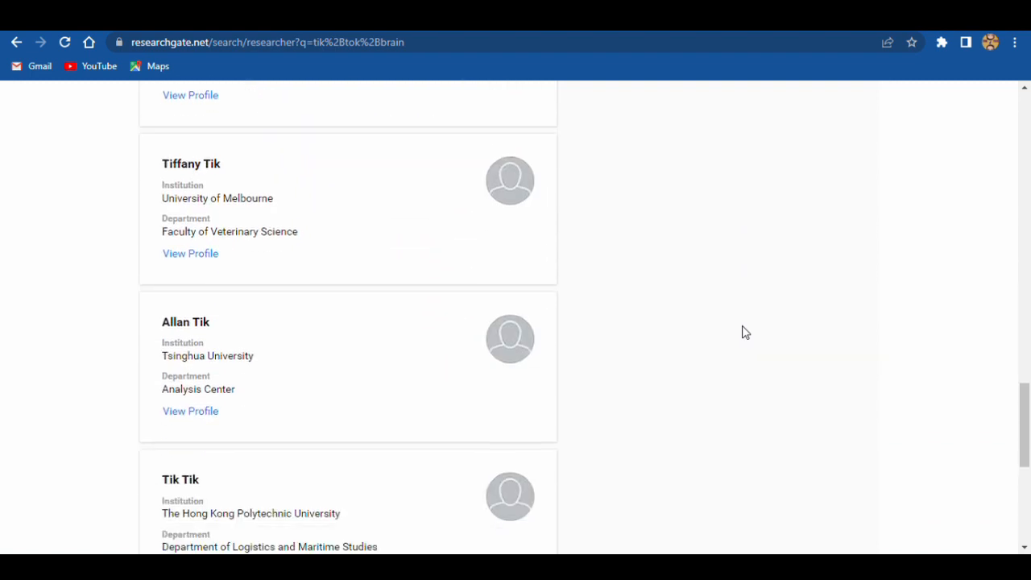
pyautogui.scroll(-3)
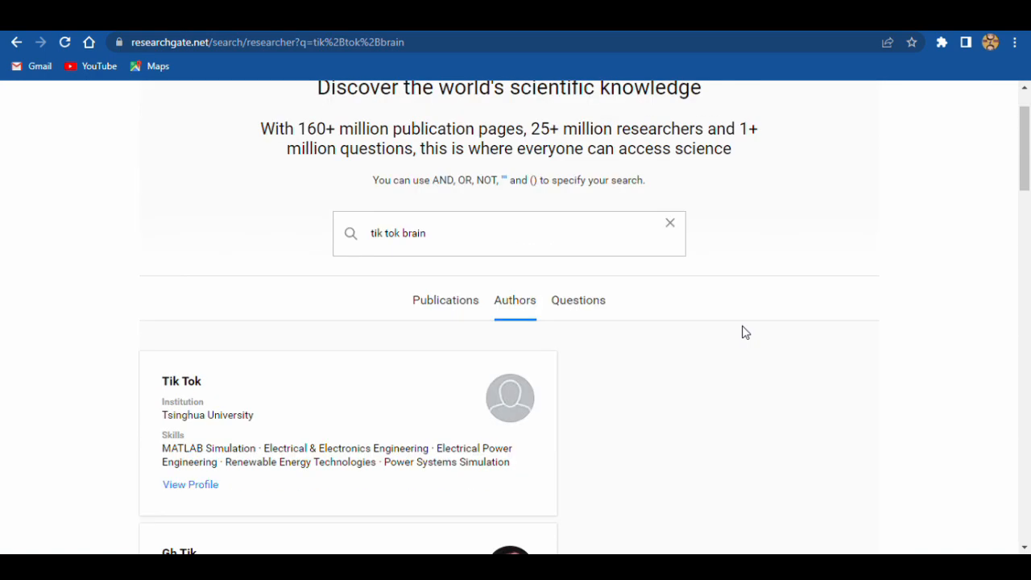
# Switch to the Questions tab and browse questions on Tik Tok crime and India's ban
pyautogui.click(577, 299)
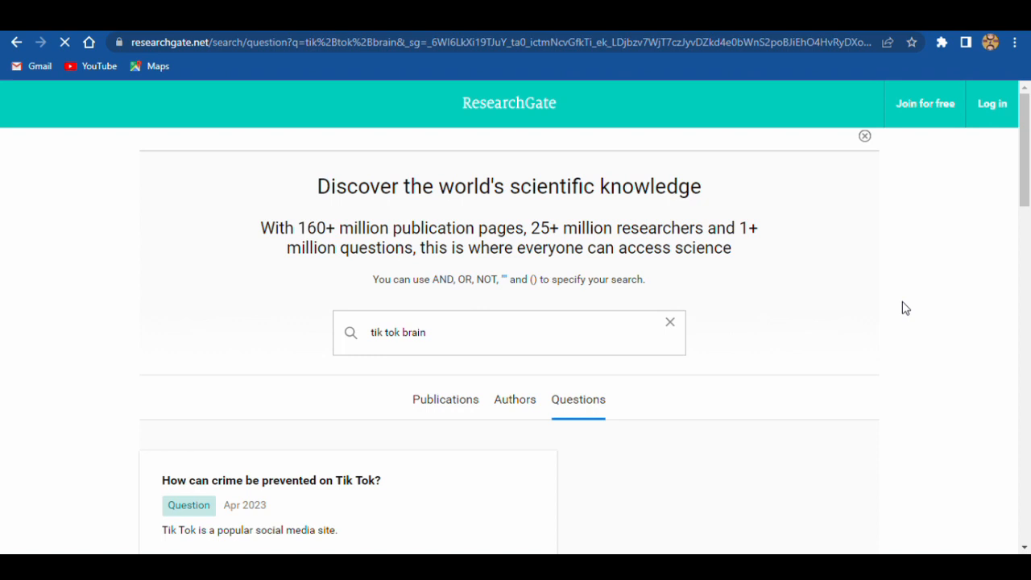
pyautogui.scroll(-3)
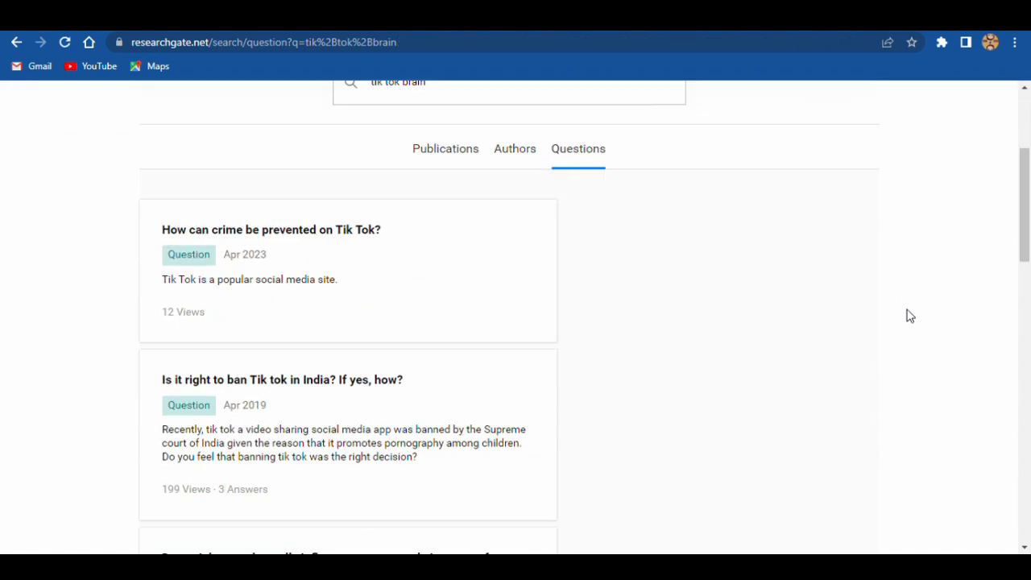
pyautogui.scroll(-3)
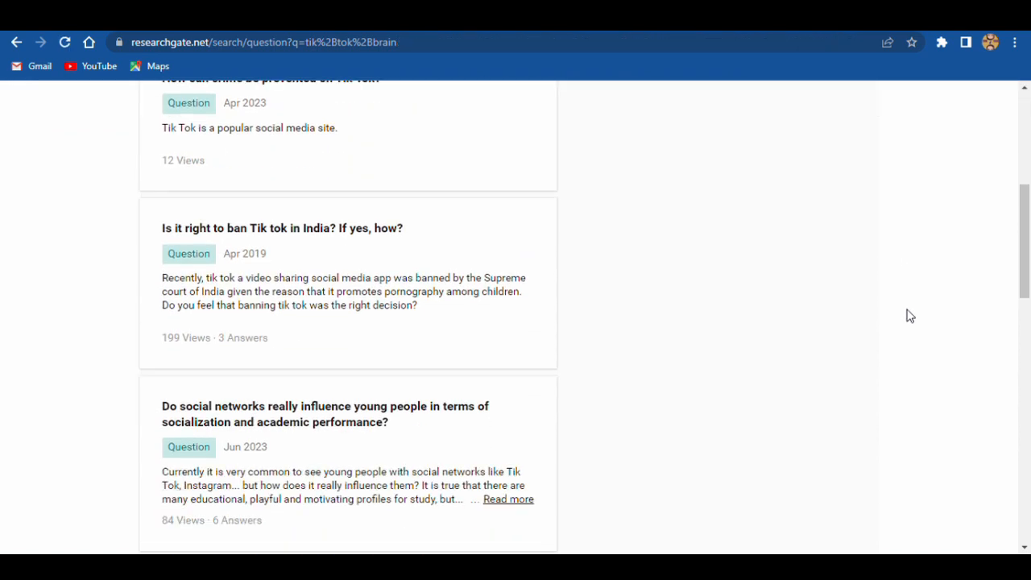
pyautogui.scroll(-3)
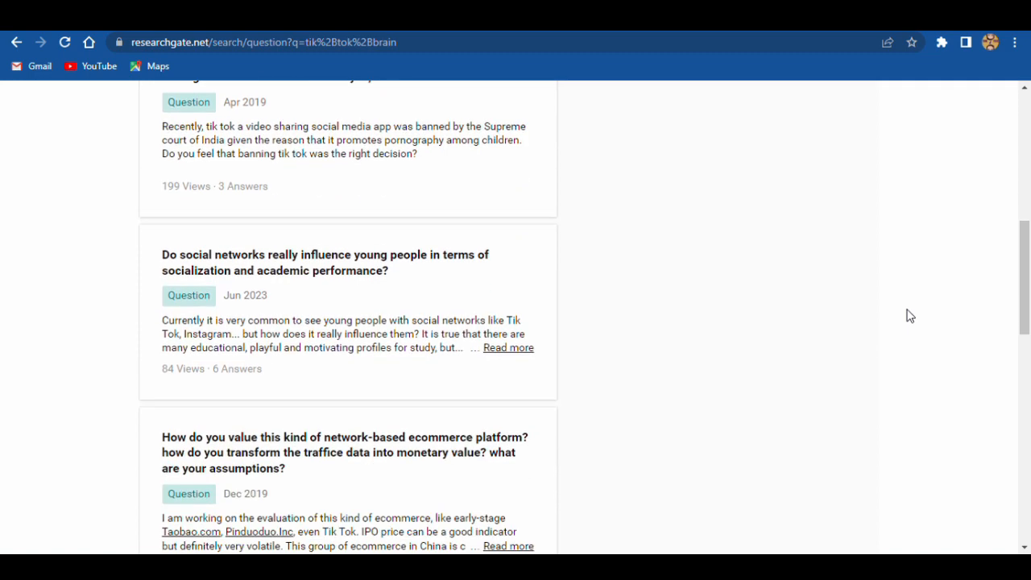
pyautogui.scroll(-3)
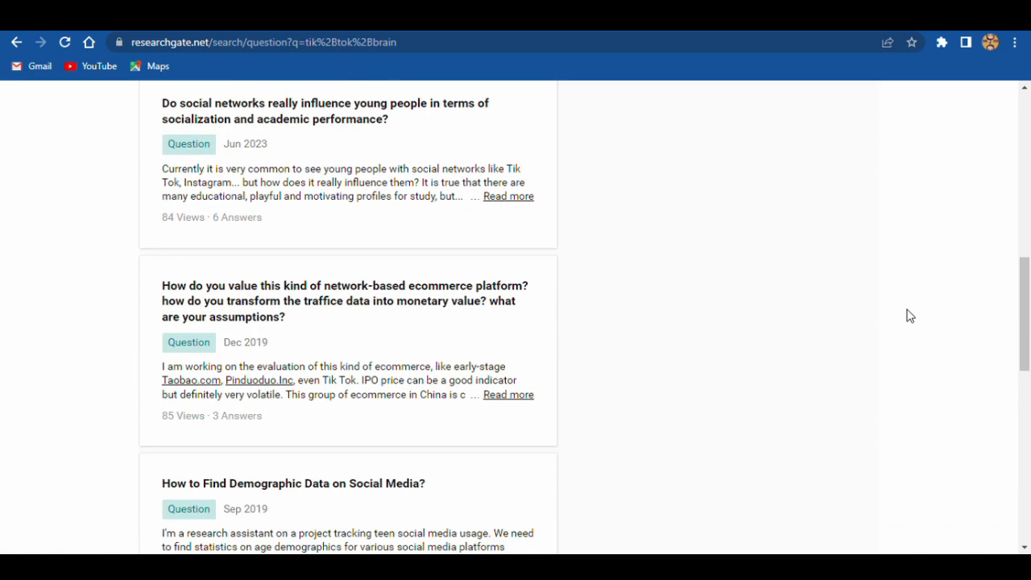
pyautogui.scroll(-3)
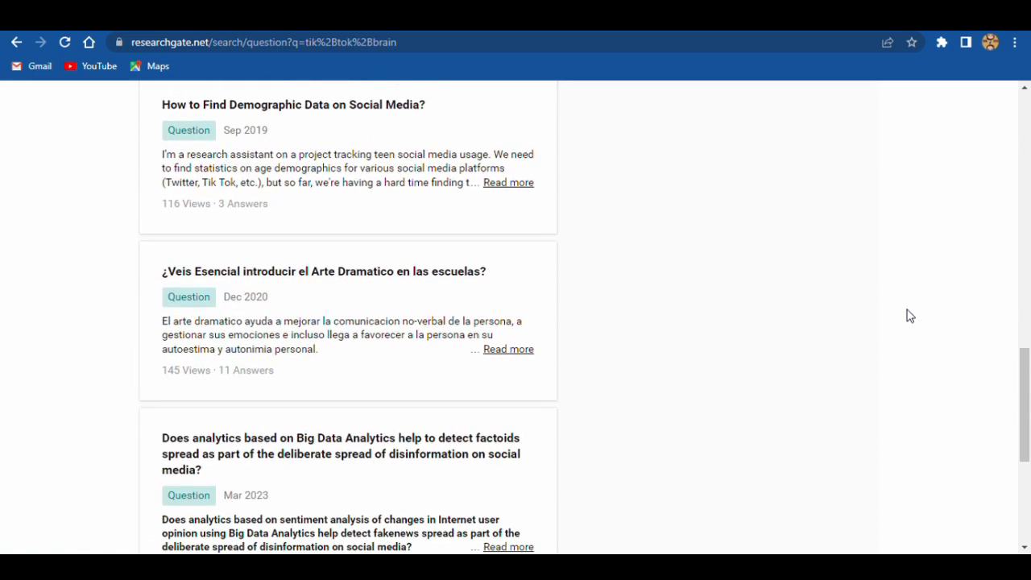